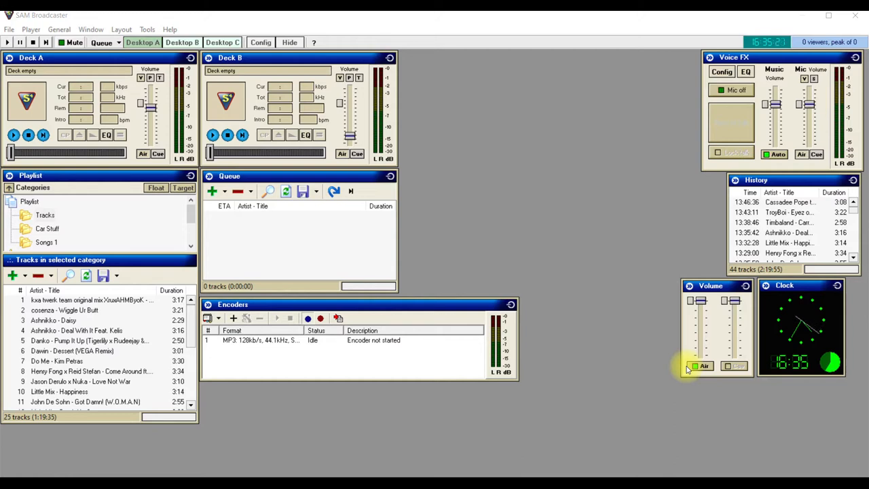
# View the program's About information from the Help menu.
pyautogui.click(169, 29)
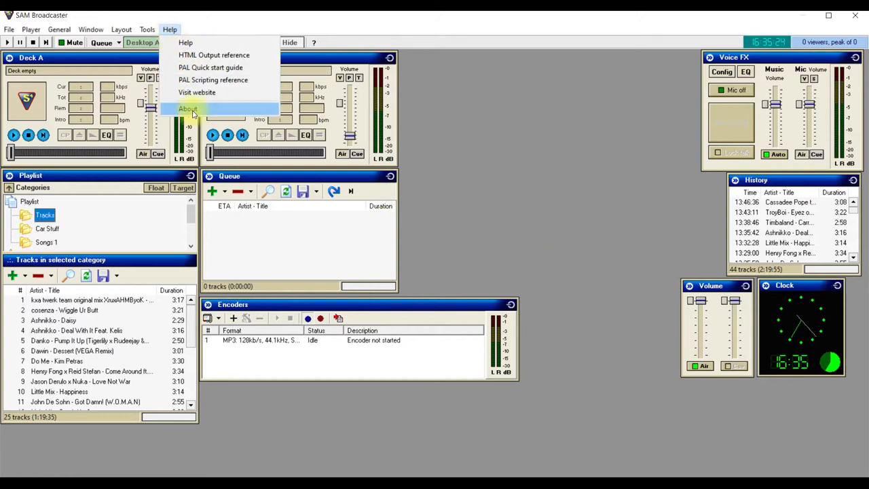
pyautogui.click(188, 108)
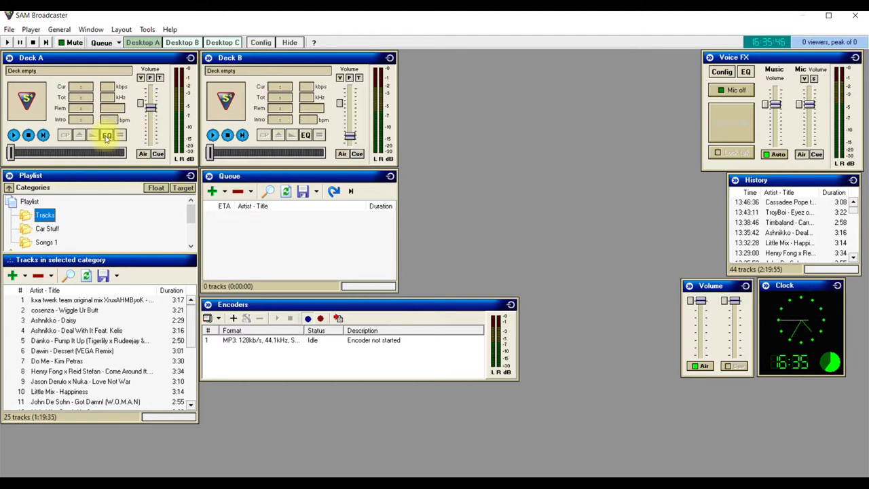
# Turn off Gated AGC in Deck A's audio processing settings and confirm.
pyautogui.click(106, 134)
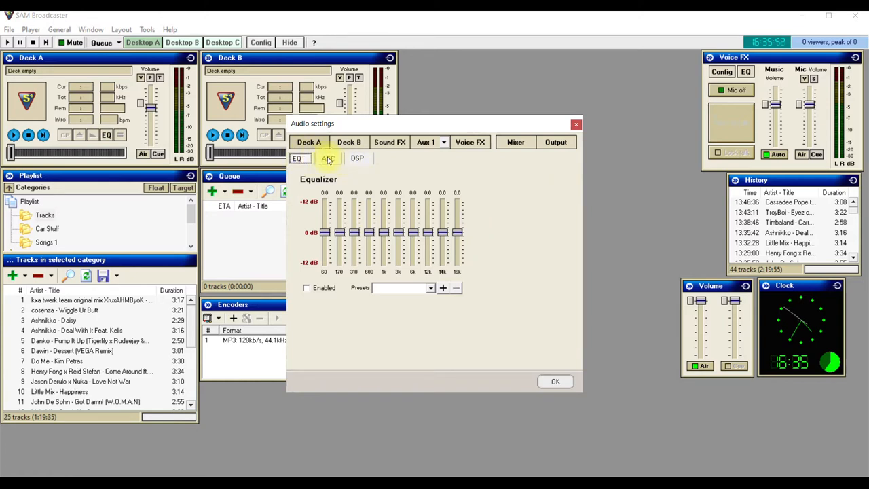
pyautogui.click(328, 158)
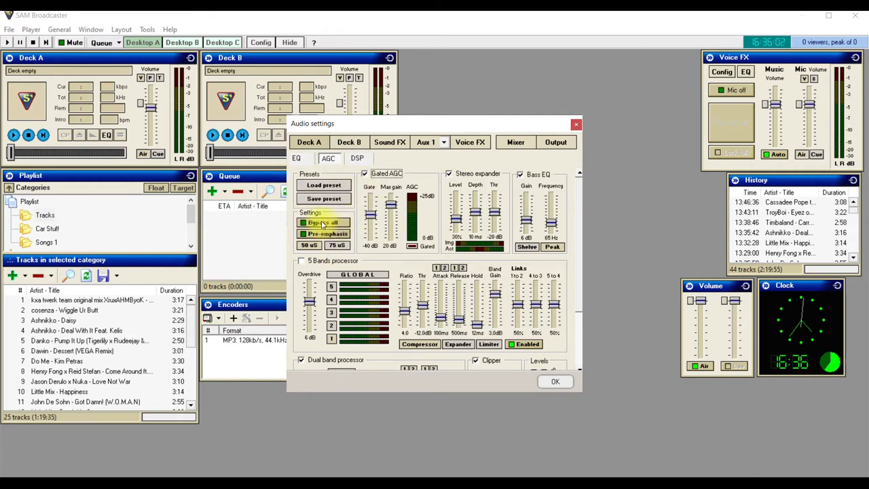
pyautogui.click(323, 223)
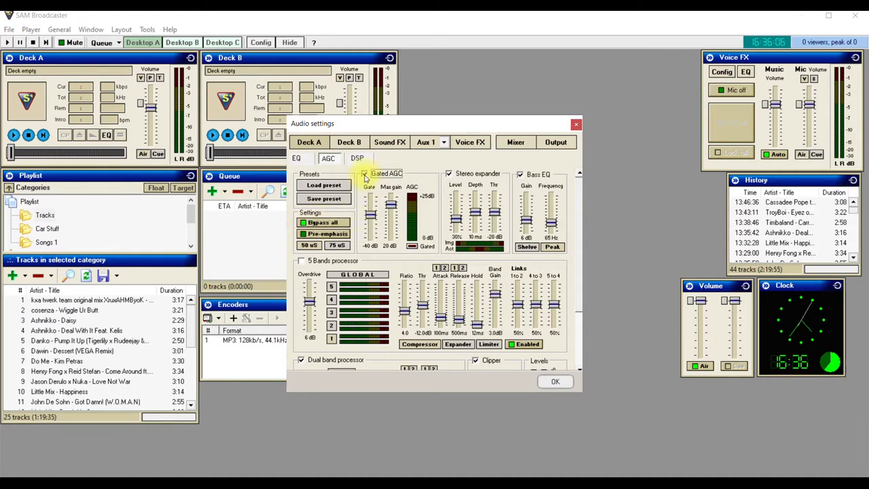
pyautogui.click(364, 173)
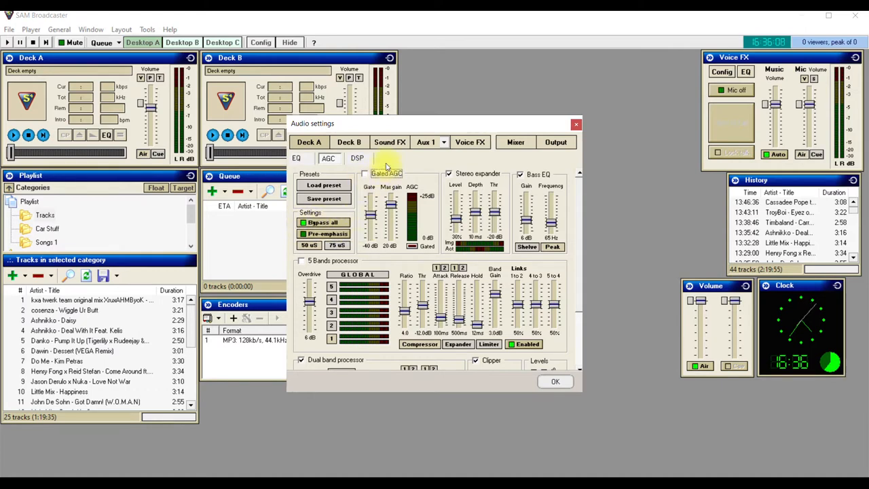
pyautogui.click(555, 381)
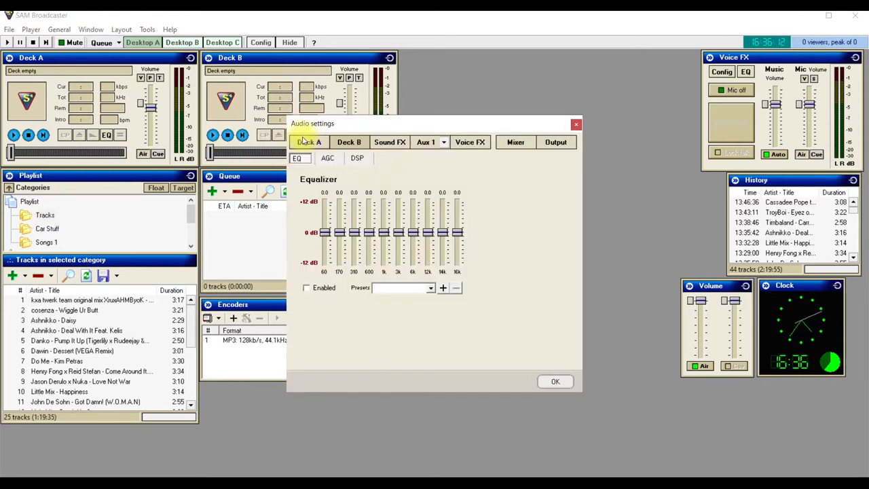
pyautogui.click(328, 157)
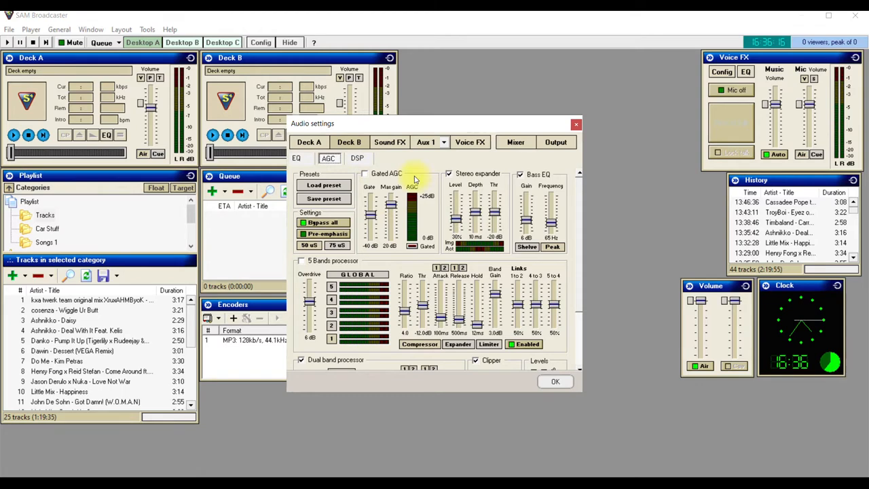
pyautogui.click(554, 380)
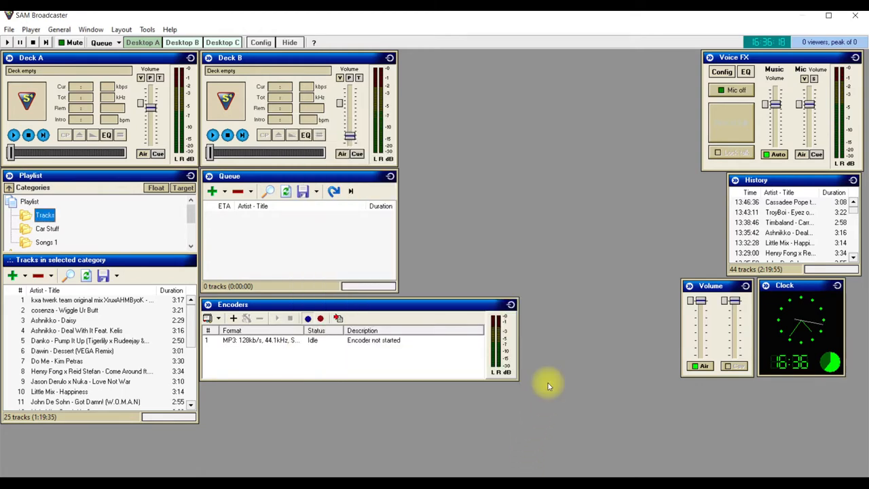
pyautogui.moveTo(232, 252)
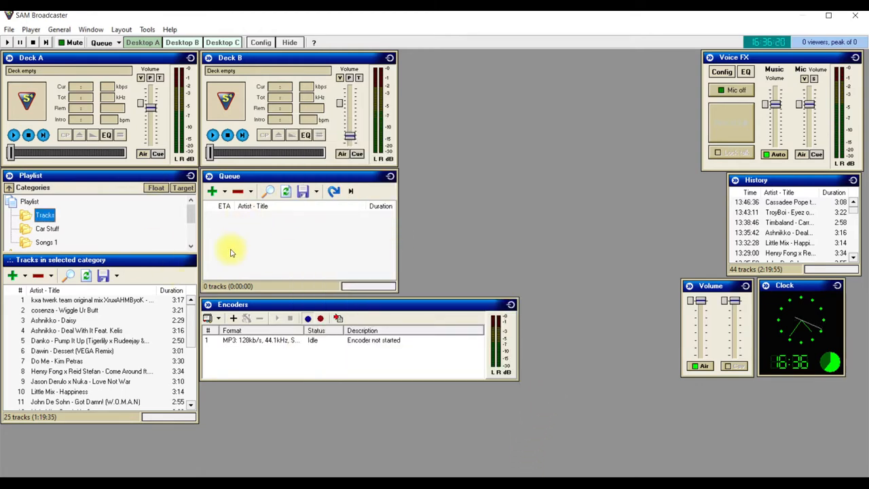
pyautogui.moveTo(234, 247)
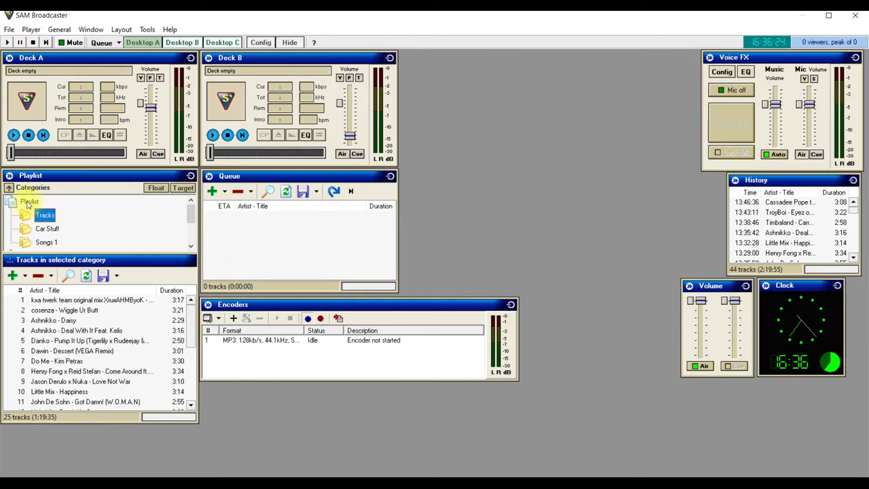
# Create a new empty playlist category named Rock Music and select it.
pyautogui.rightClick(29, 202)
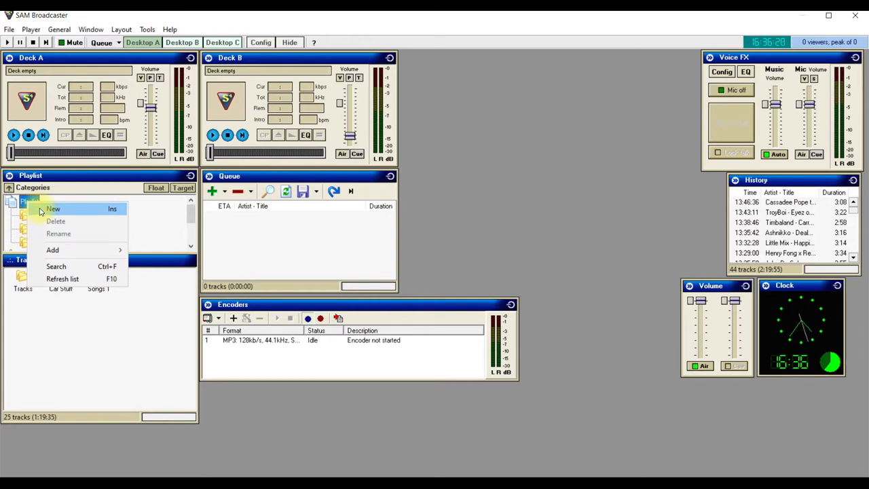
pyautogui.click(53, 208)
pyautogui.write('Rock Music')
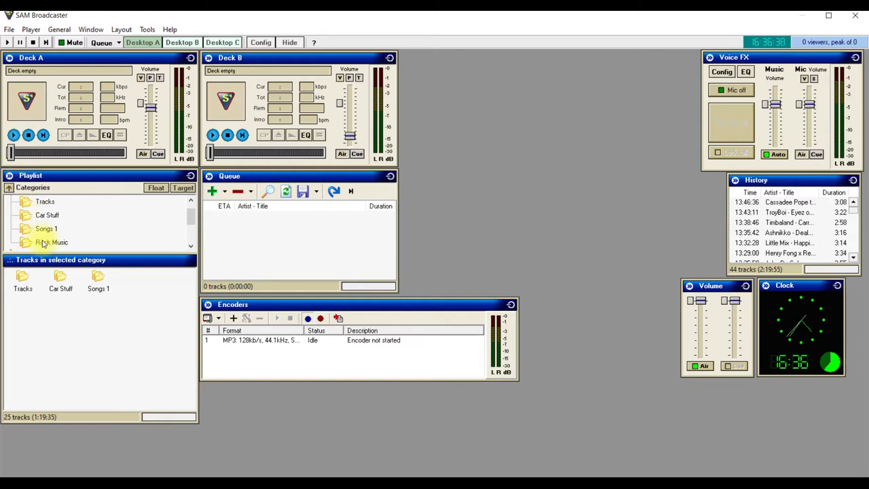
pyautogui.click(52, 242)
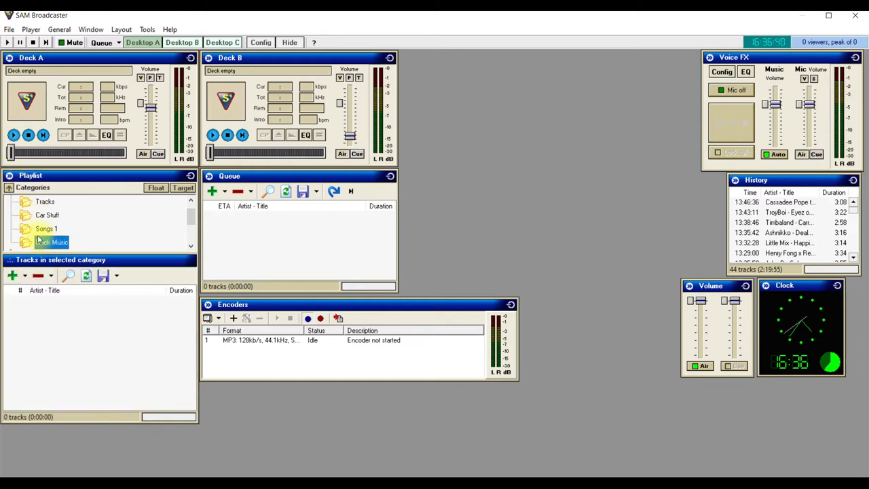
pyautogui.click(12, 275)
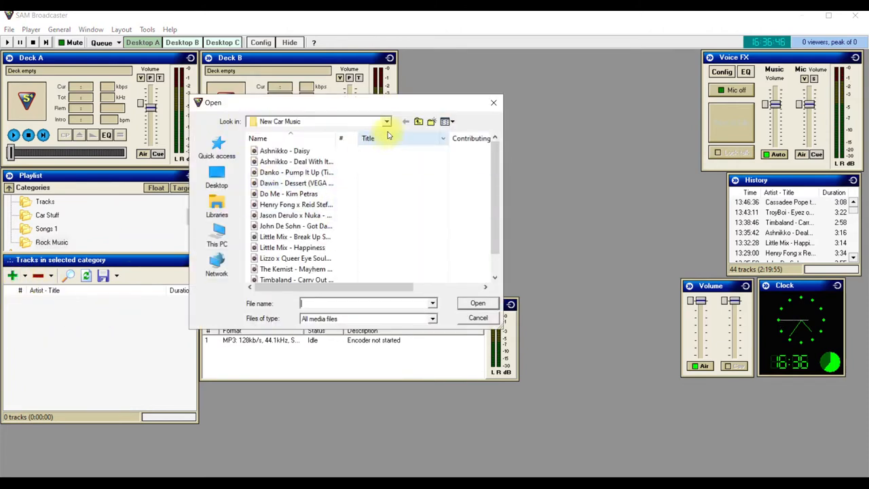
# Import the 36 tracks from the Rock Music Collection folder into the category.
pyautogui.click(387, 121)
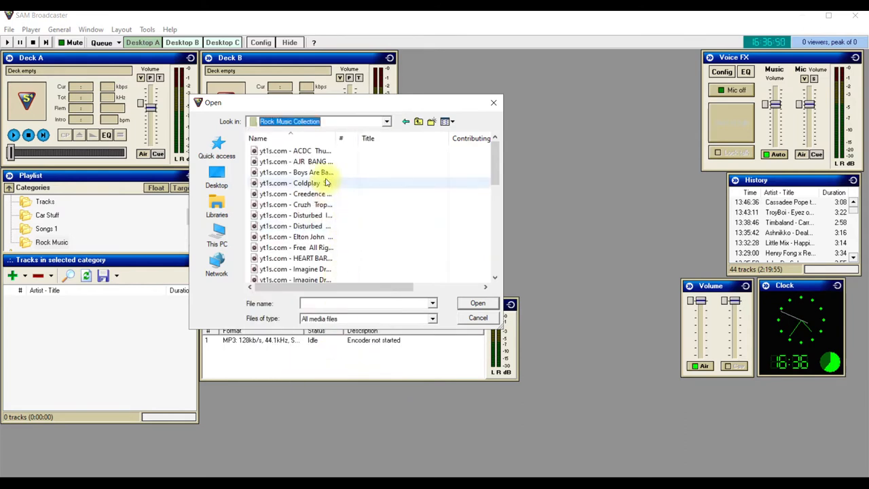
pyautogui.scroll(-3)
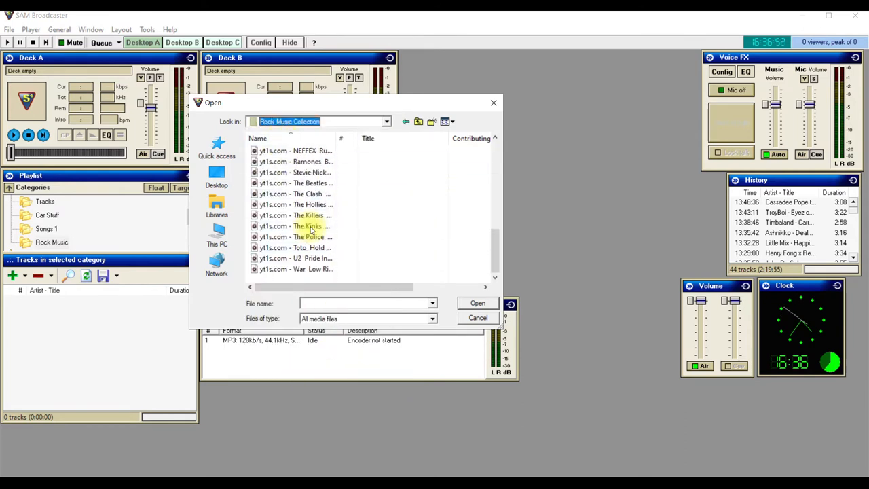
pyautogui.click(295, 150)
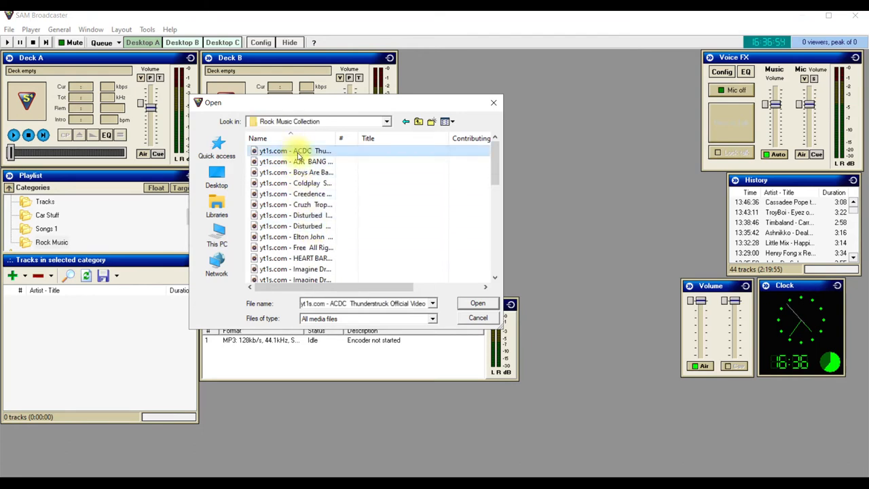
pyautogui.scroll(-3)
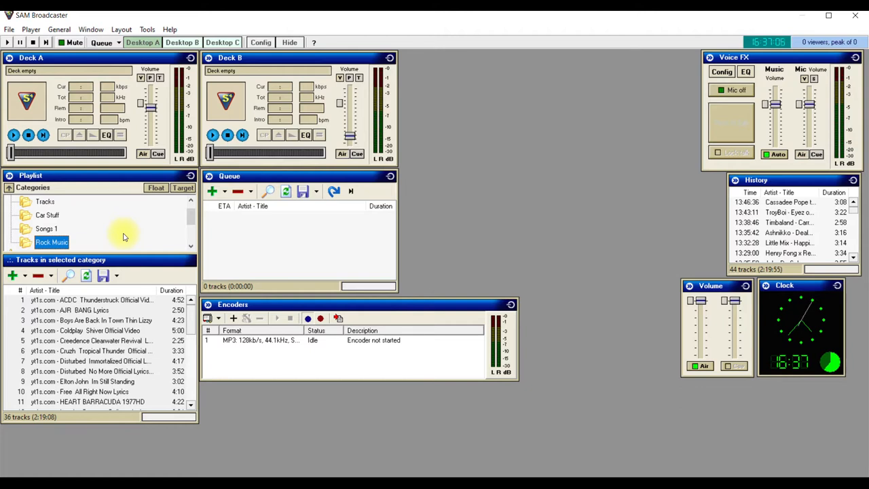
# Bring up Song Info for the ACDC Thunderstruck track.
pyautogui.click(92, 299)
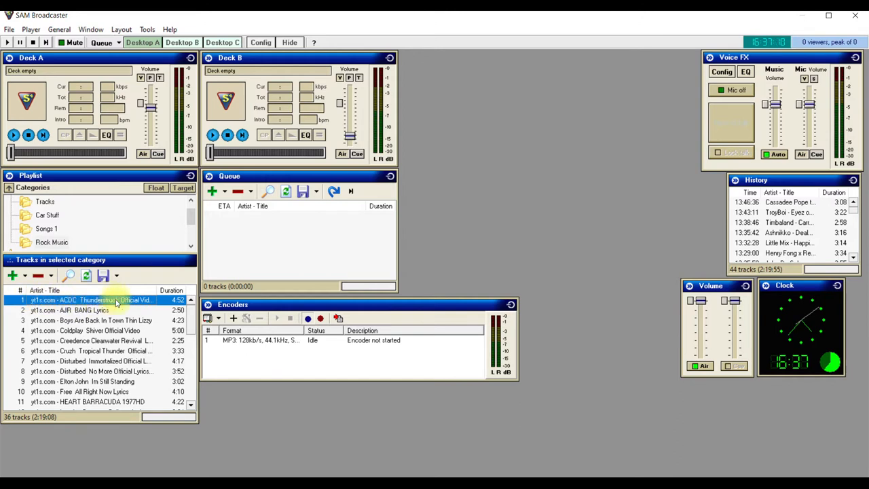
pyautogui.rightClick(116, 300)
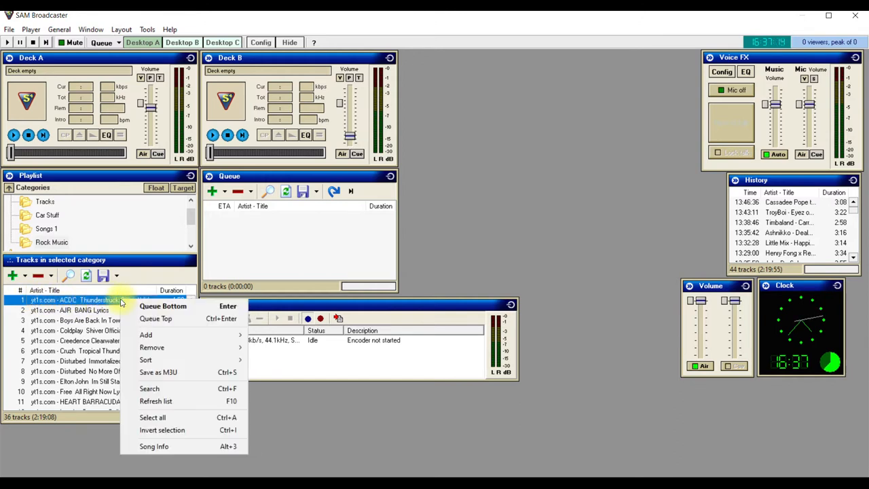
pyautogui.moveTo(154, 446)
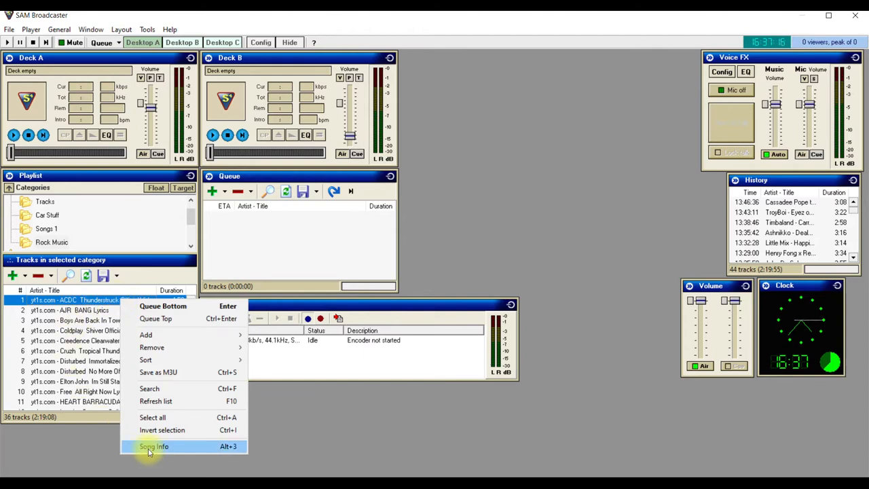
pyautogui.click(153, 446)
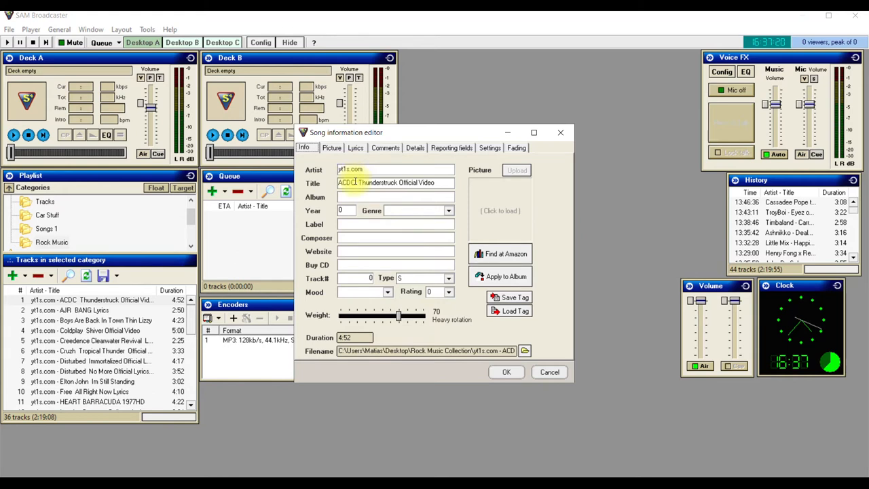
# Set the track's artist to ACDC and trim its title to Thunderstruck, then confirm.
pyautogui.doubleClick(346, 183)
pyautogui.write('ACDC')
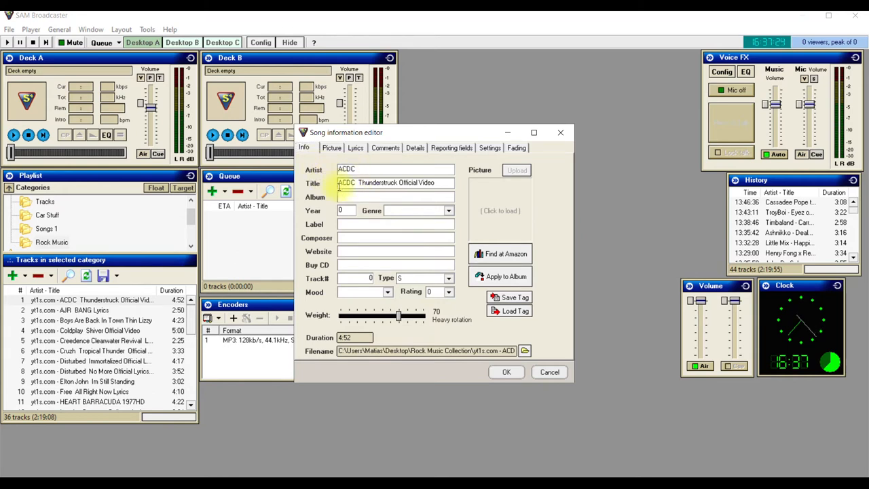
pyautogui.doubleClick(346, 182)
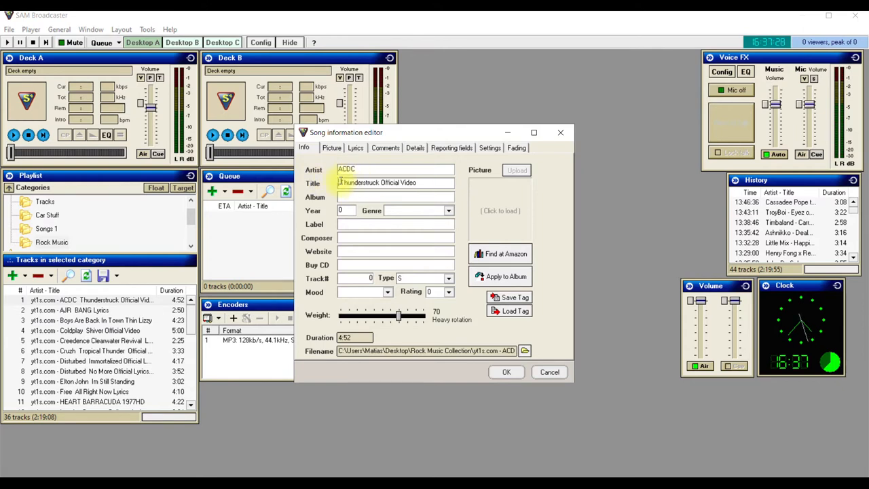
pyautogui.click(398, 182)
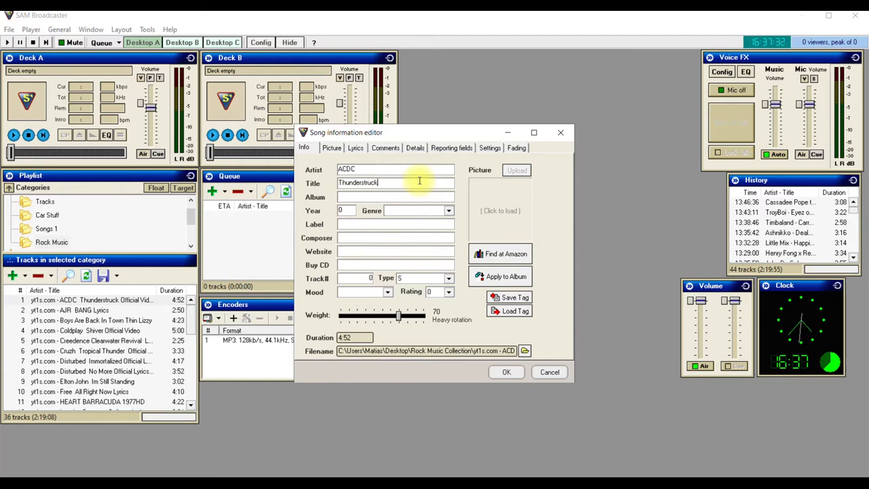
pyautogui.click(507, 371)
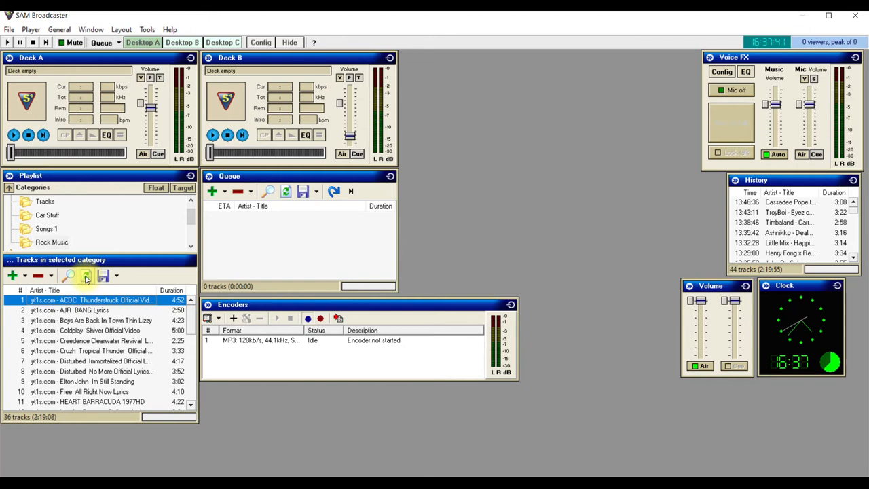
pyautogui.moveTo(86, 275)
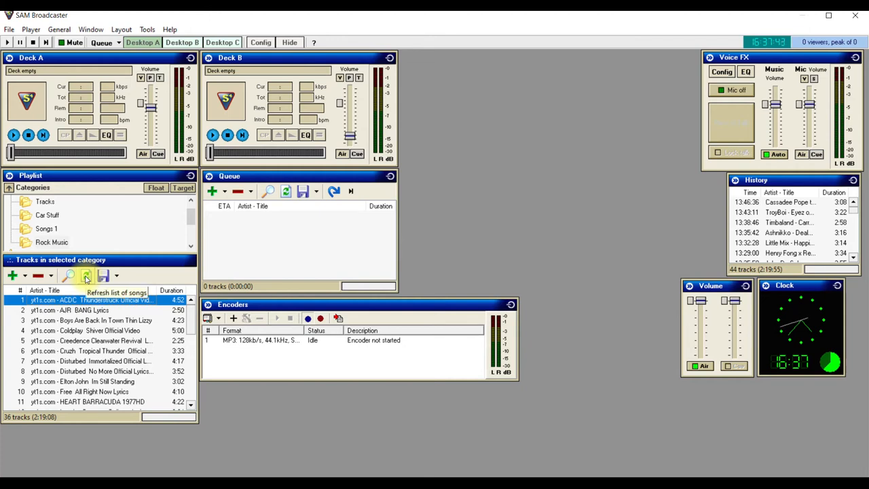
# Refresh the list so track 1 reads ACDC - Thunderstruck and select it.
pyautogui.click(86, 275)
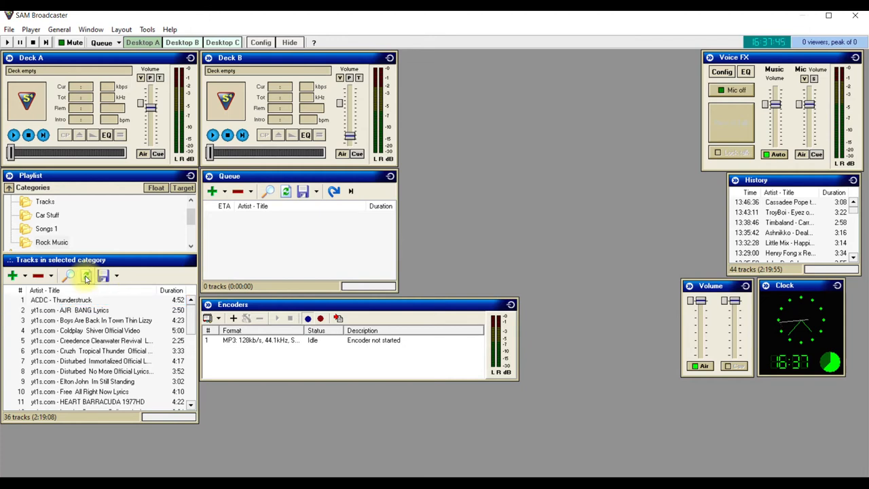
pyautogui.click(61, 300)
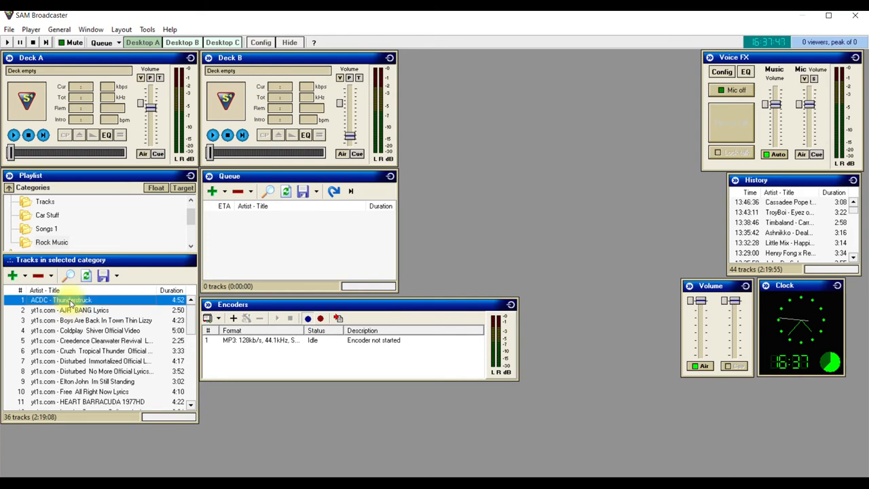
# Set the second track's artist to AJR and drop 'Lyrics' from the title so it reads AJR - BANG.
pyautogui.rightClick(68, 310)
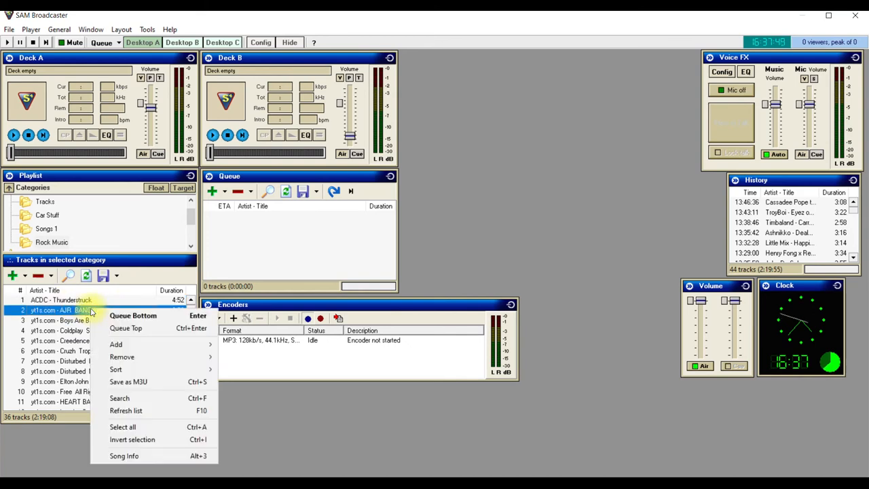
pyautogui.click(125, 455)
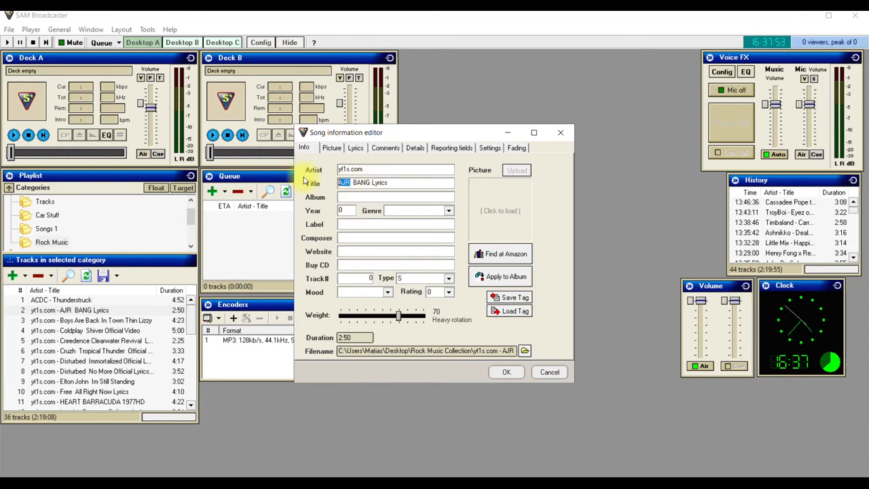
pyautogui.click(396, 169)
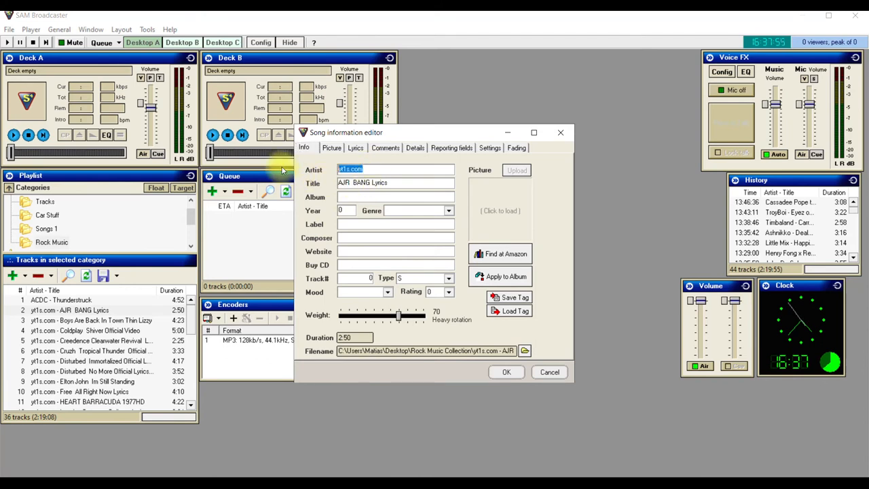
pyautogui.write('AJR')
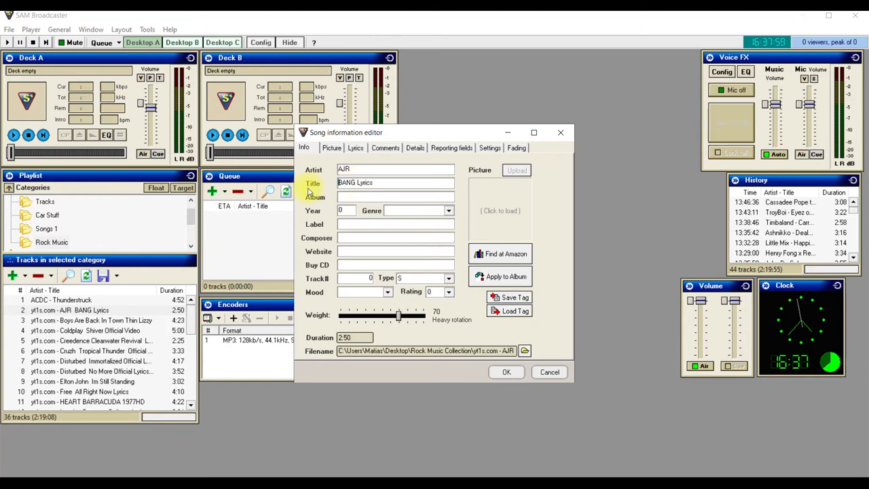
pyautogui.doubleClick(366, 182)
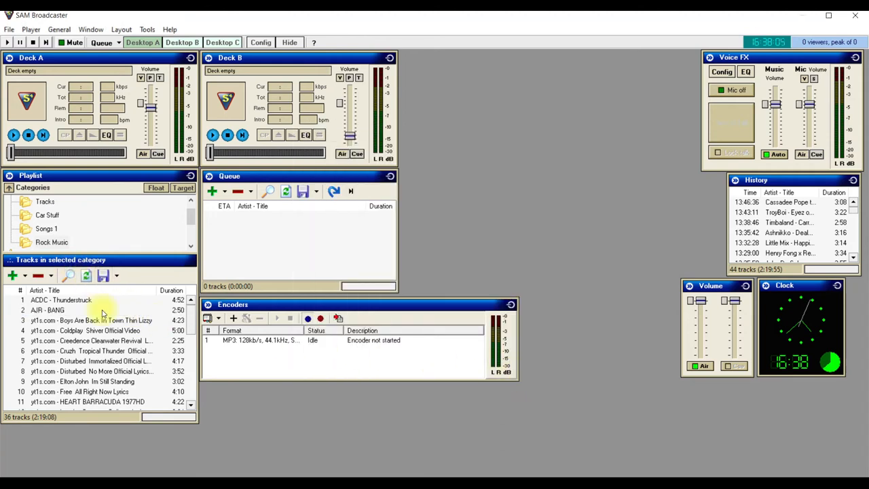
pyautogui.click(47, 309)
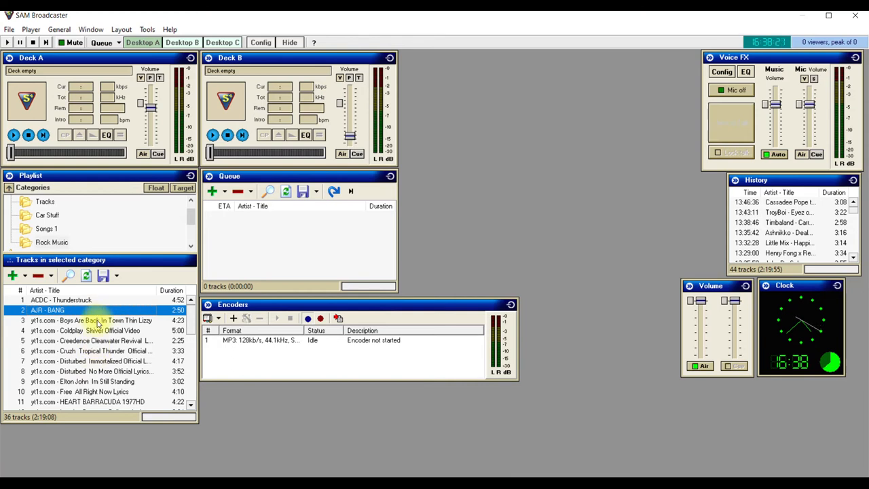
# Set the third track's artist to Thin Lizzy, remove the band from the title, and refresh the list.
pyautogui.rightClick(92, 320)
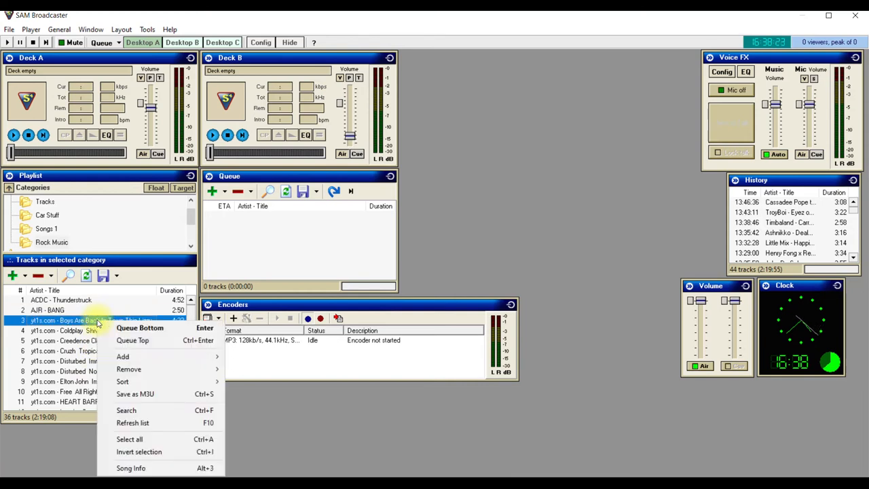
pyautogui.click(131, 467)
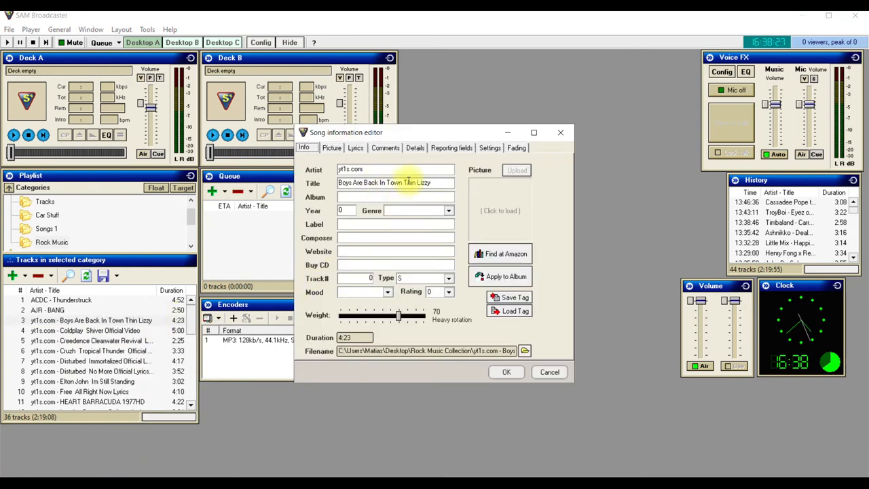
pyautogui.doubleClick(413, 182)
pyautogui.write('Thin Lizzy')
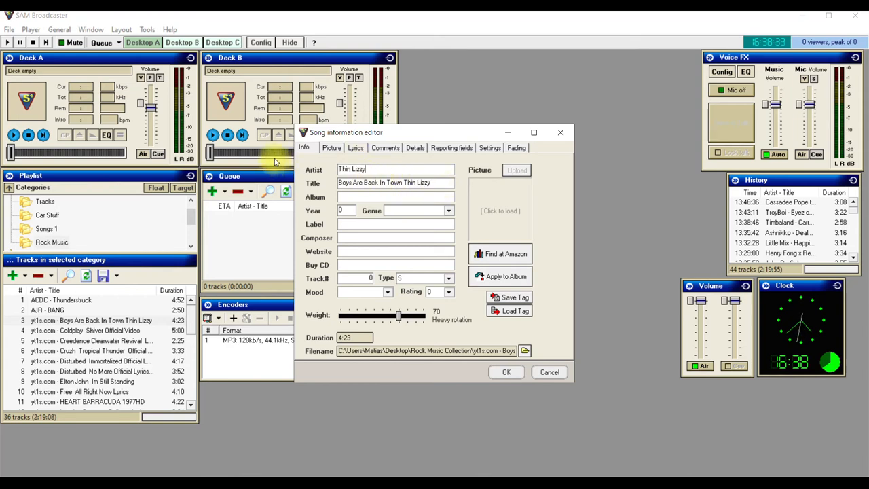
pyautogui.doubleClick(416, 183)
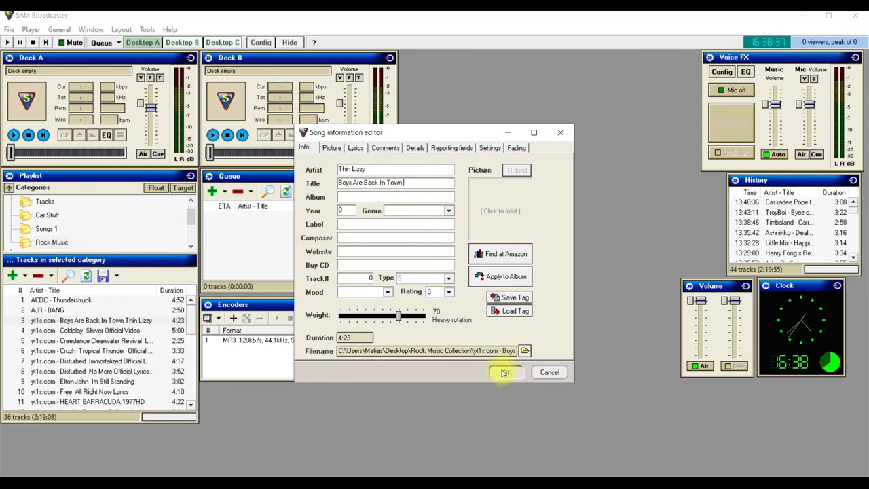
pyautogui.click(505, 372)
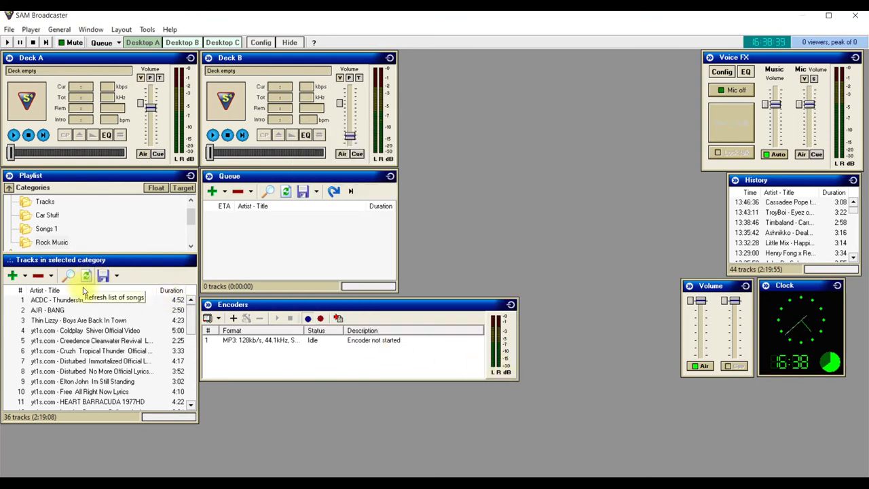
pyautogui.click(78, 319)
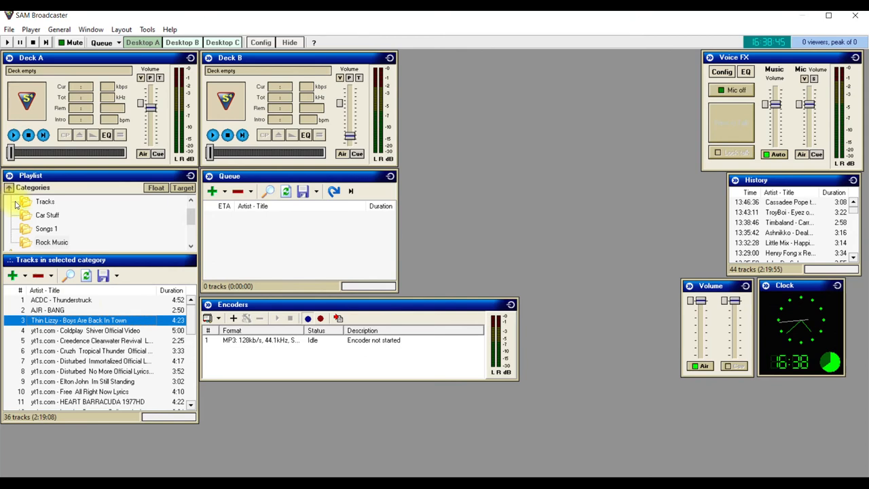
pyautogui.click(46, 228)
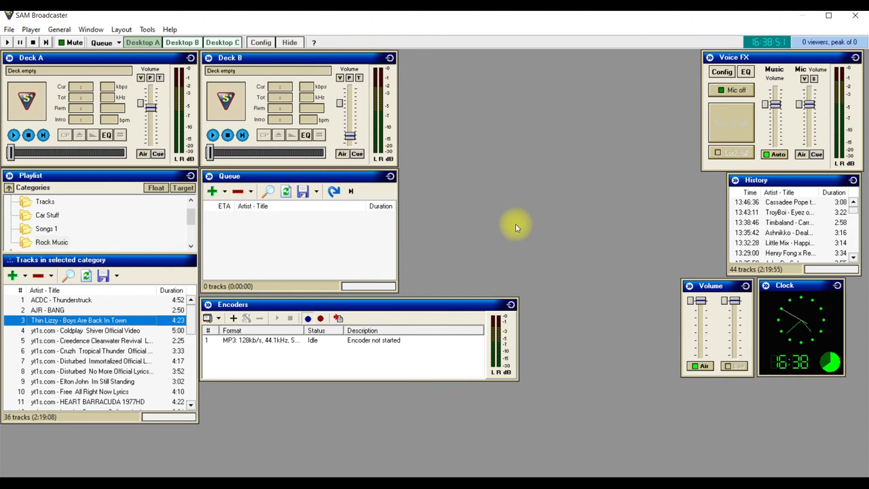
pyautogui.click(91, 29)
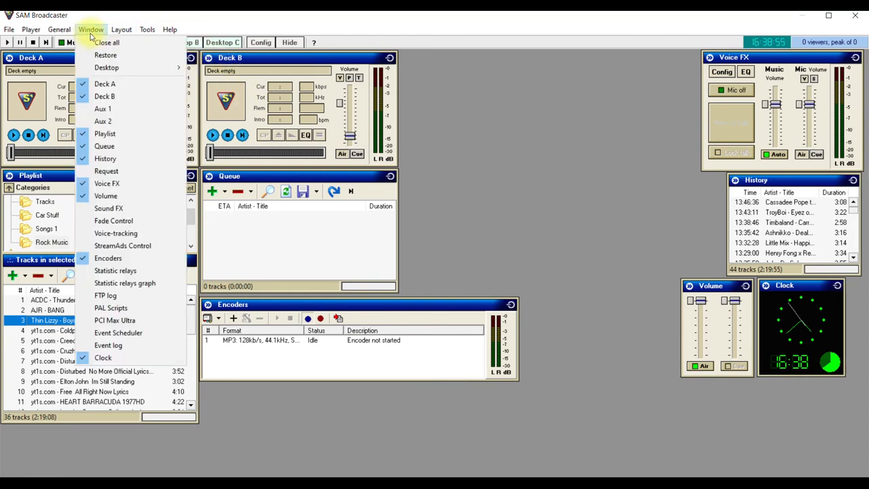
# Show the Sound FX panel via the Window menu and verify it is checked.
pyautogui.click(90, 29)
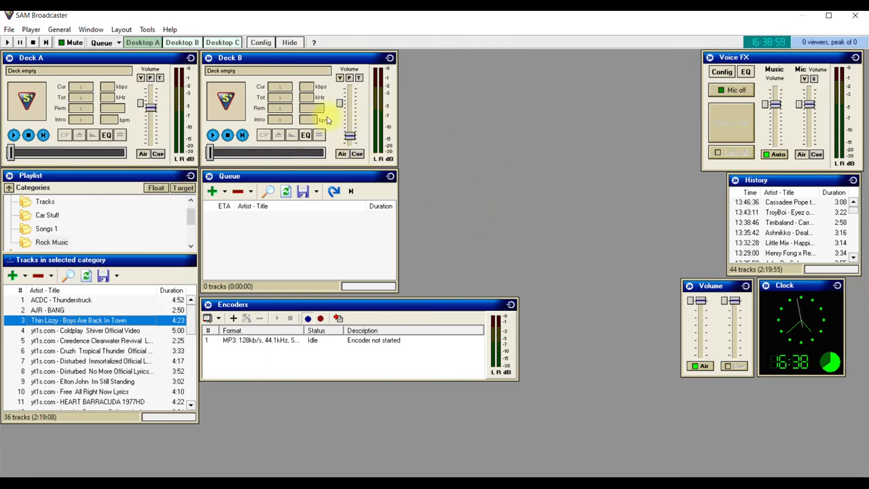
pyautogui.click(91, 30)
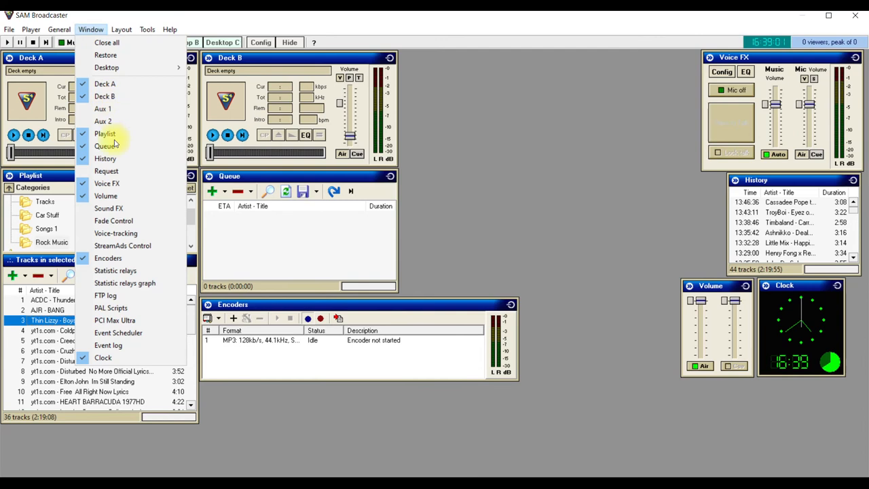
pyautogui.click(108, 207)
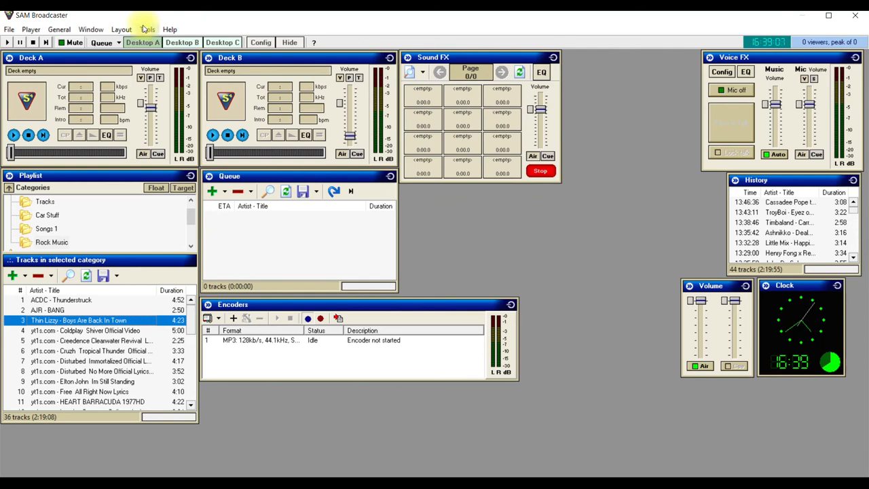
pyautogui.click(90, 29)
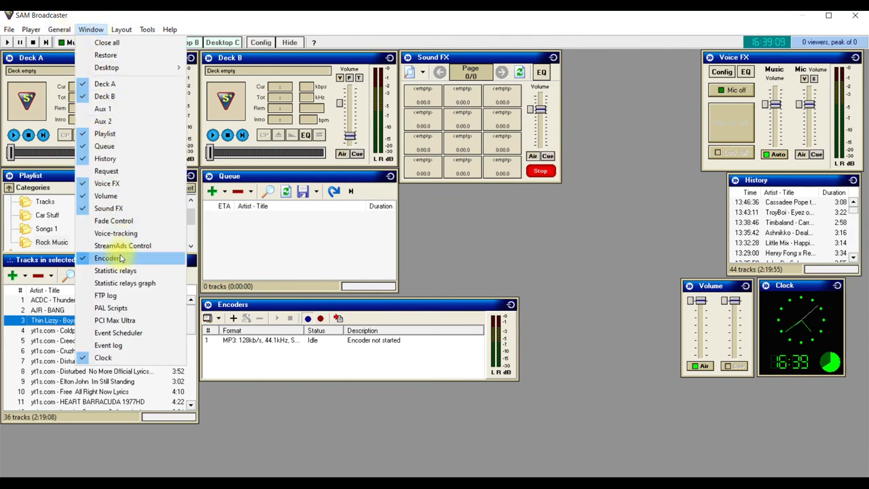